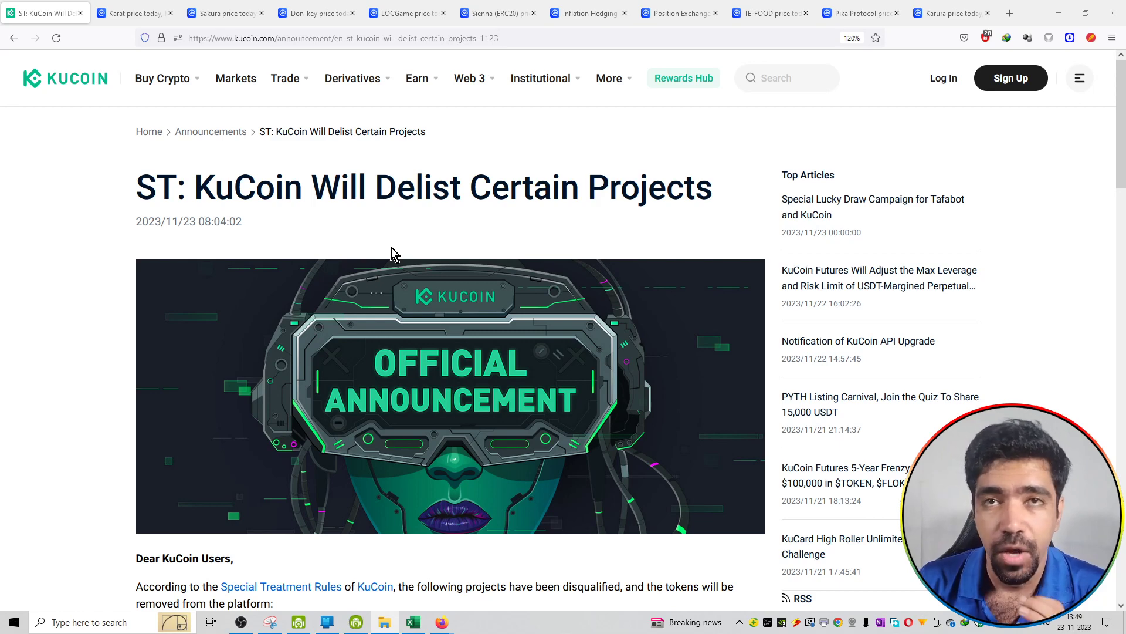
mouse_move(268, 217)
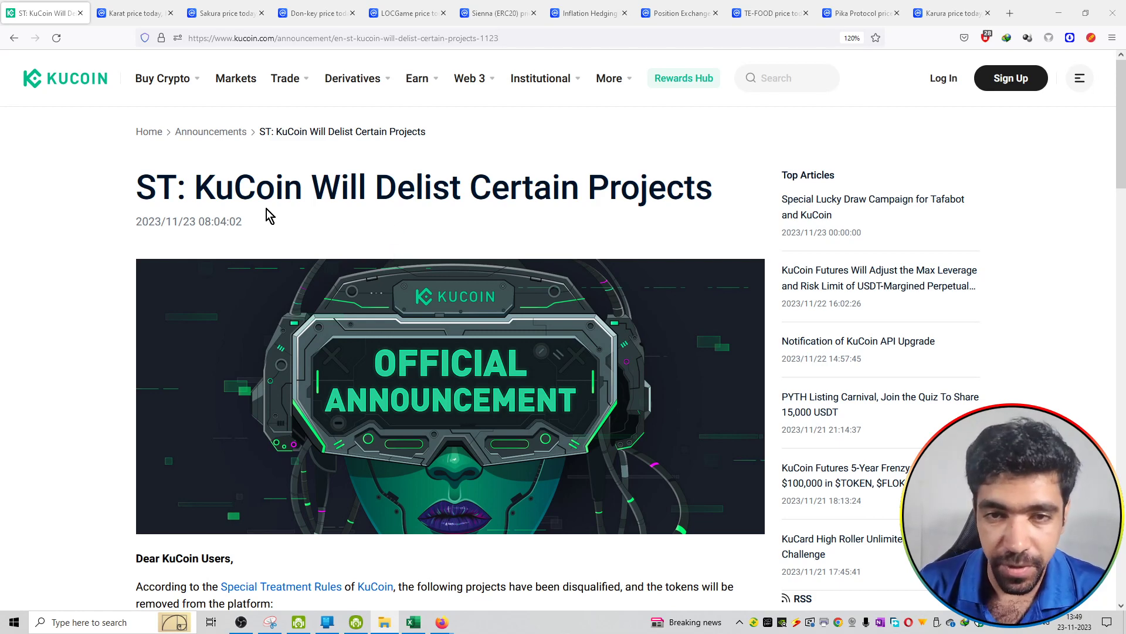
Highlight the sentence about trading bots ceasing operations in the delisting process, then move to the Karat price page
scroll("down", 3)
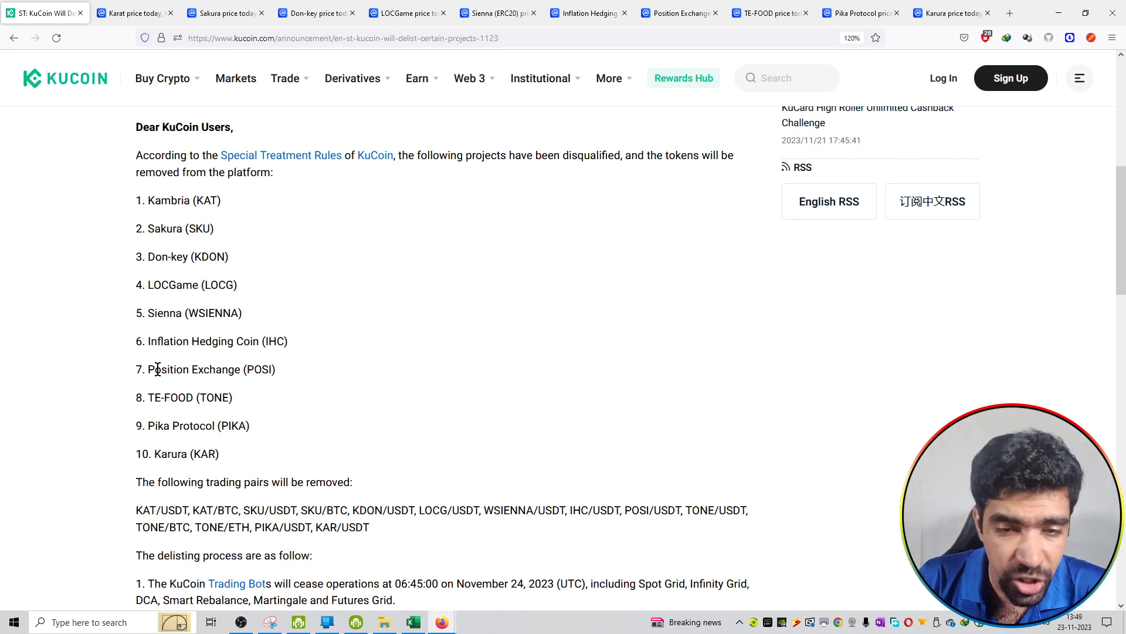
mouse_move(169, 440)
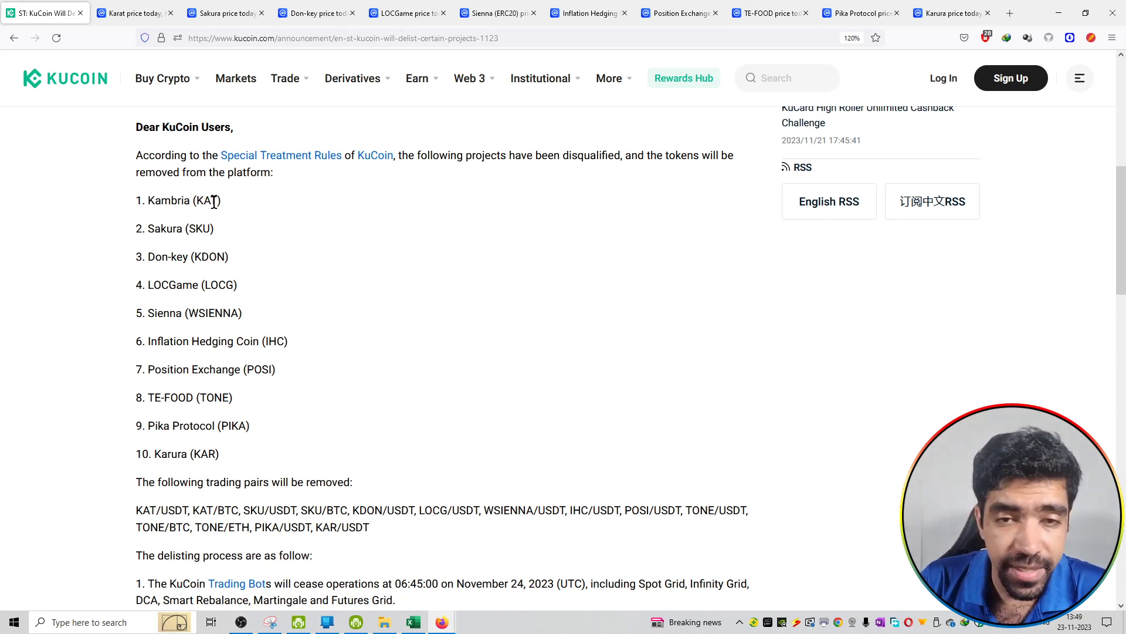
mouse_move(231, 300)
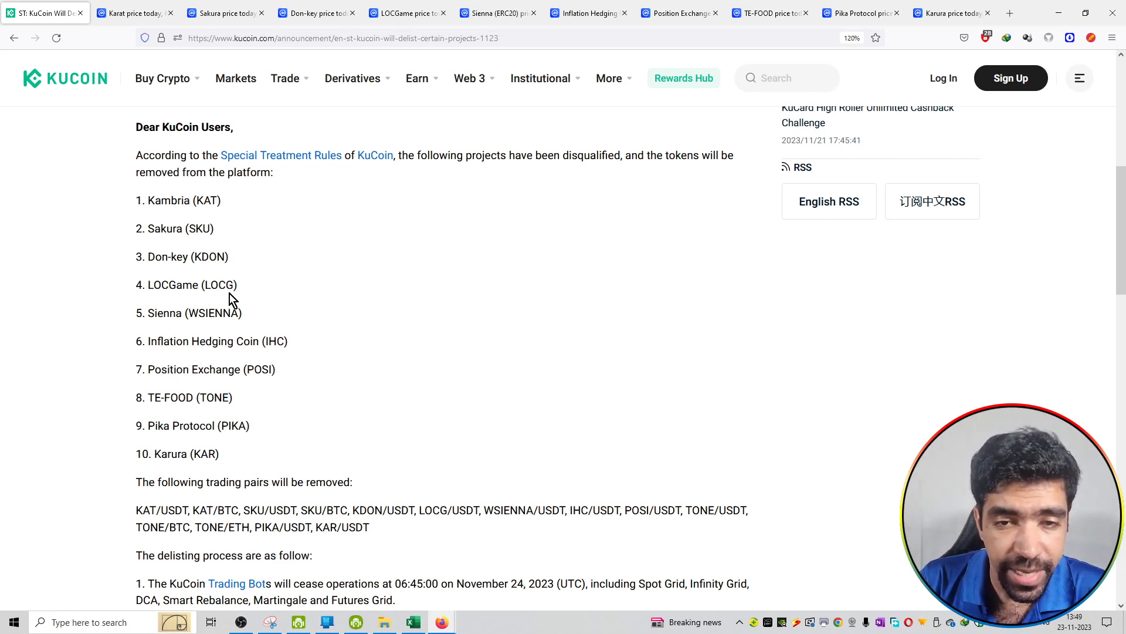
mouse_move(210, 314)
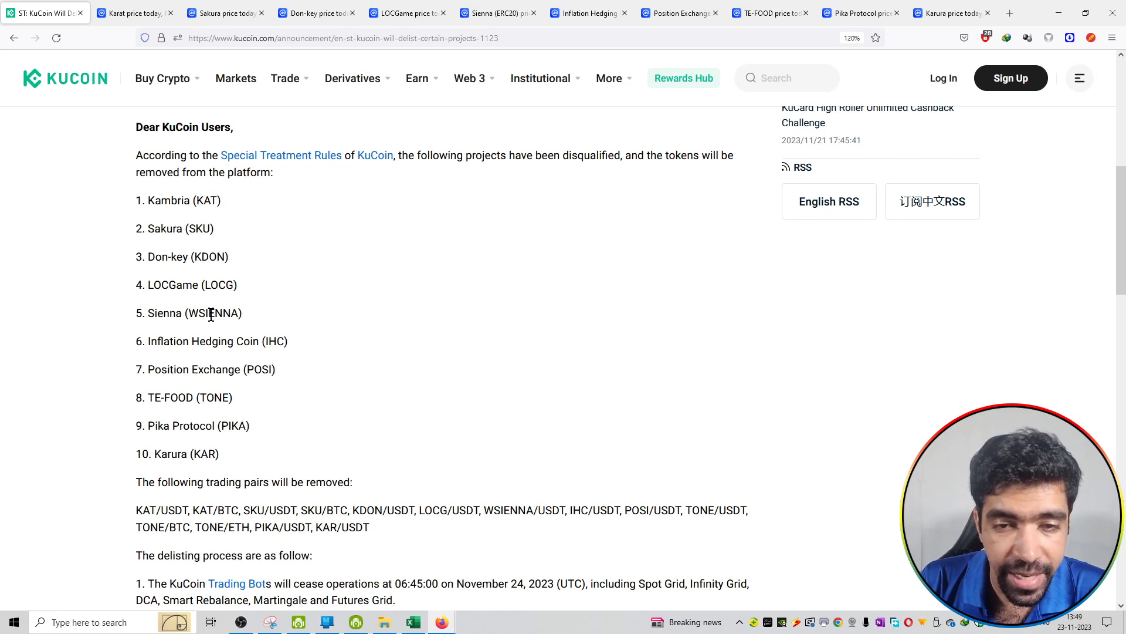
mouse_move(254, 363)
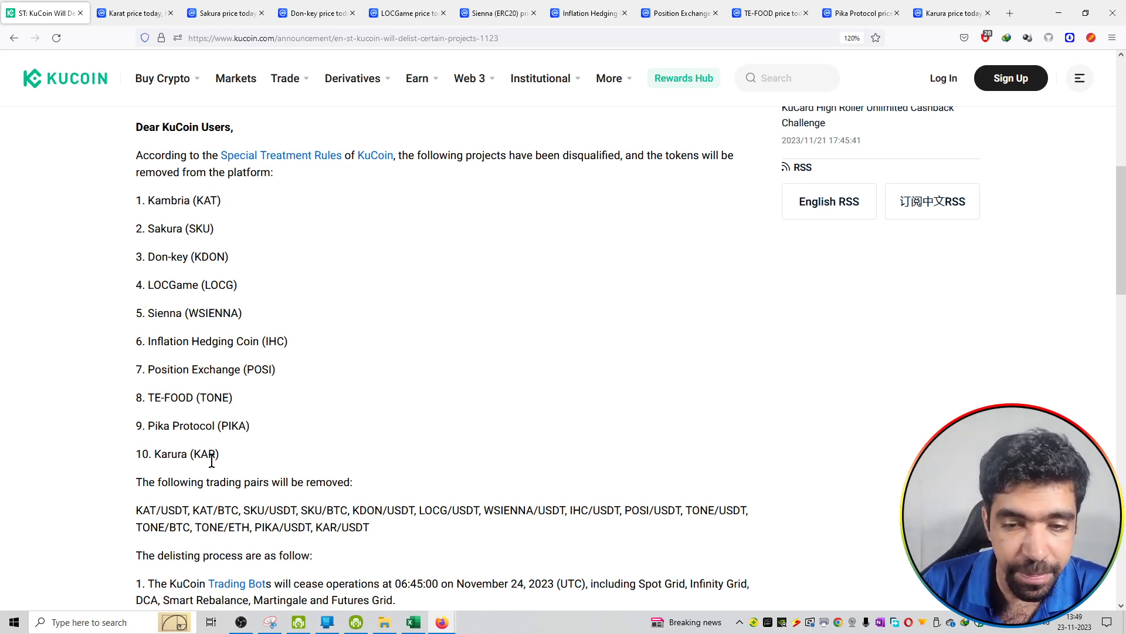
mouse_move(204, 429)
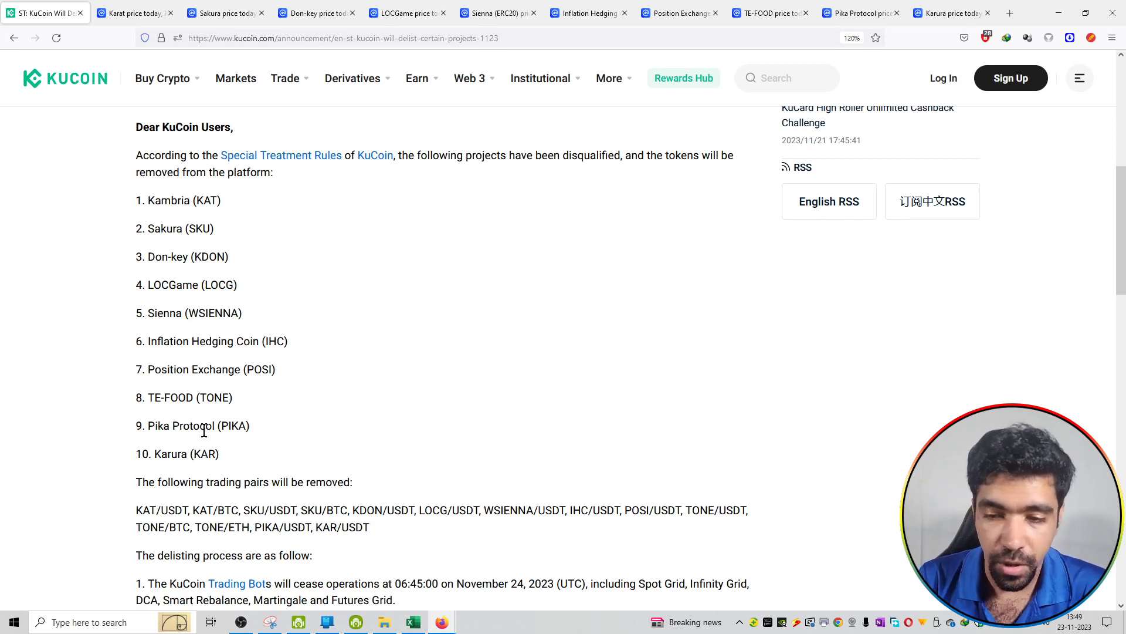
scroll("down", 3)
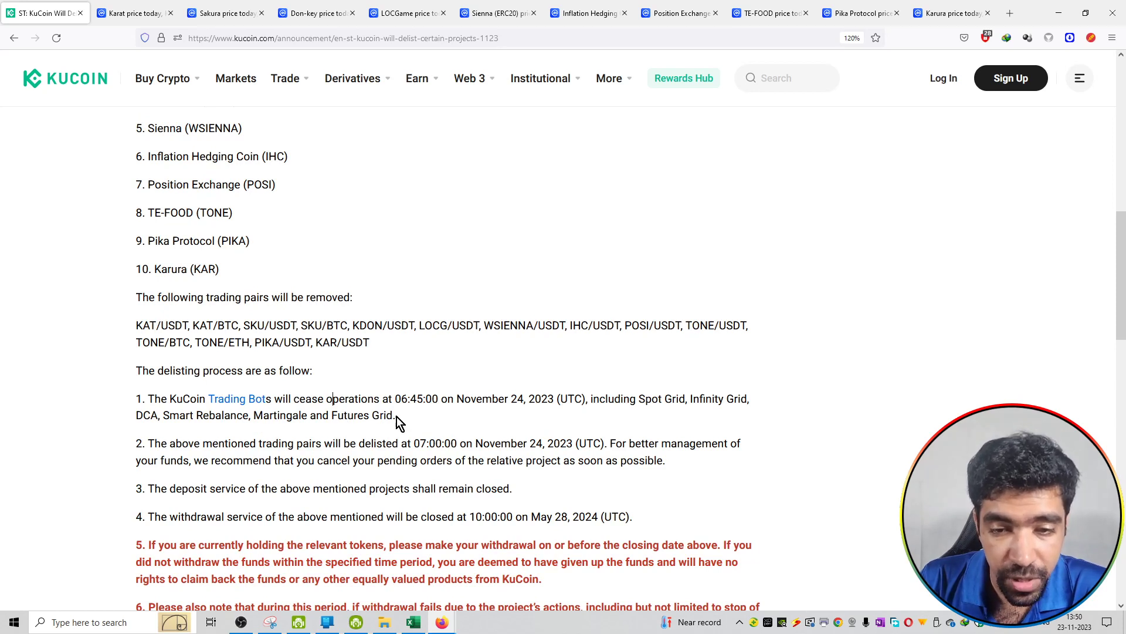
left_click_drag(291, 399, 394, 414)
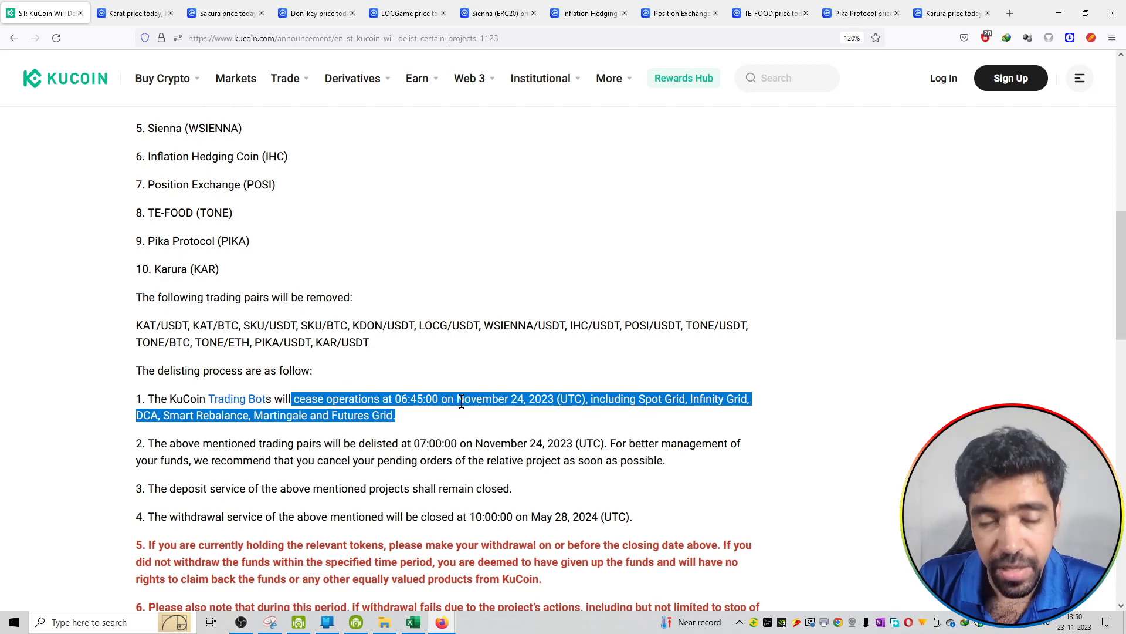
left_click(318, 464)
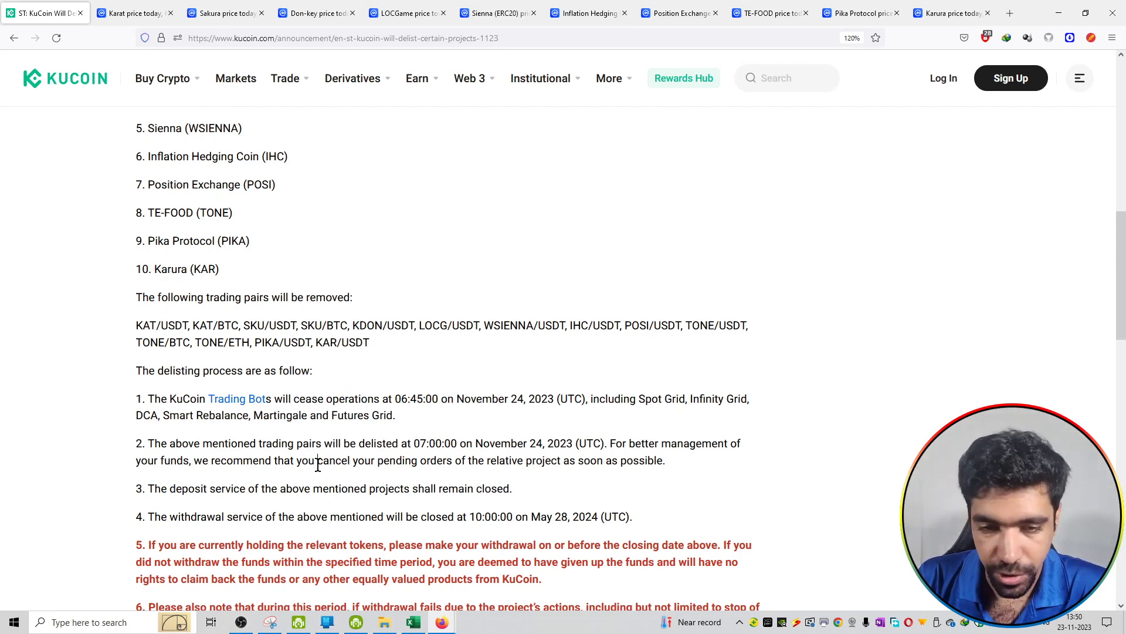
left_click(132, 13)
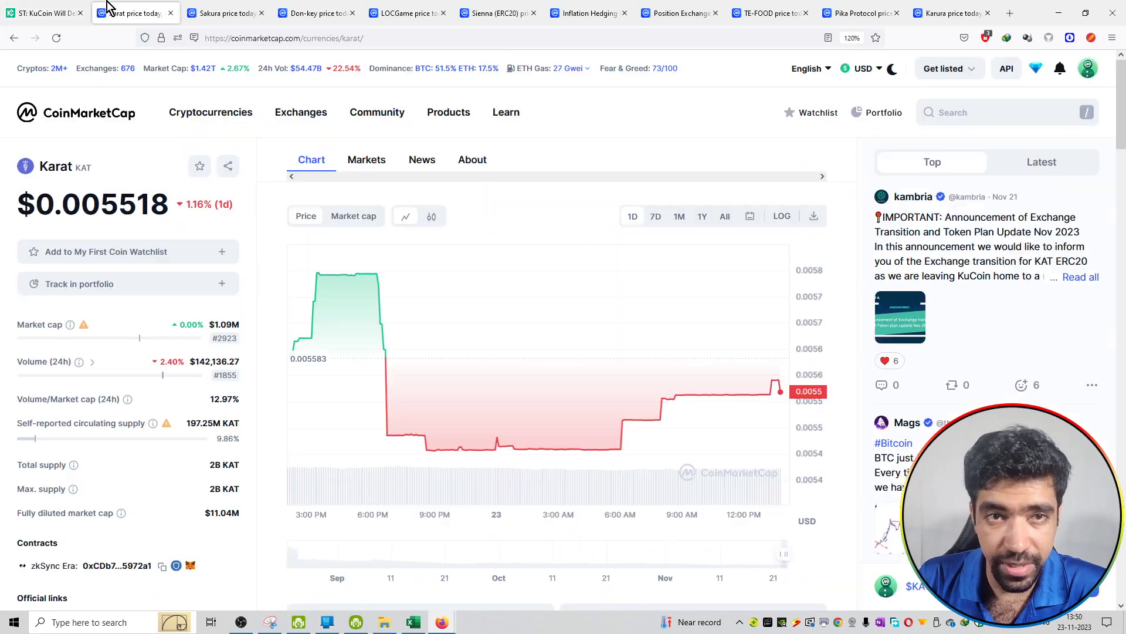
mouse_move(868, 207)
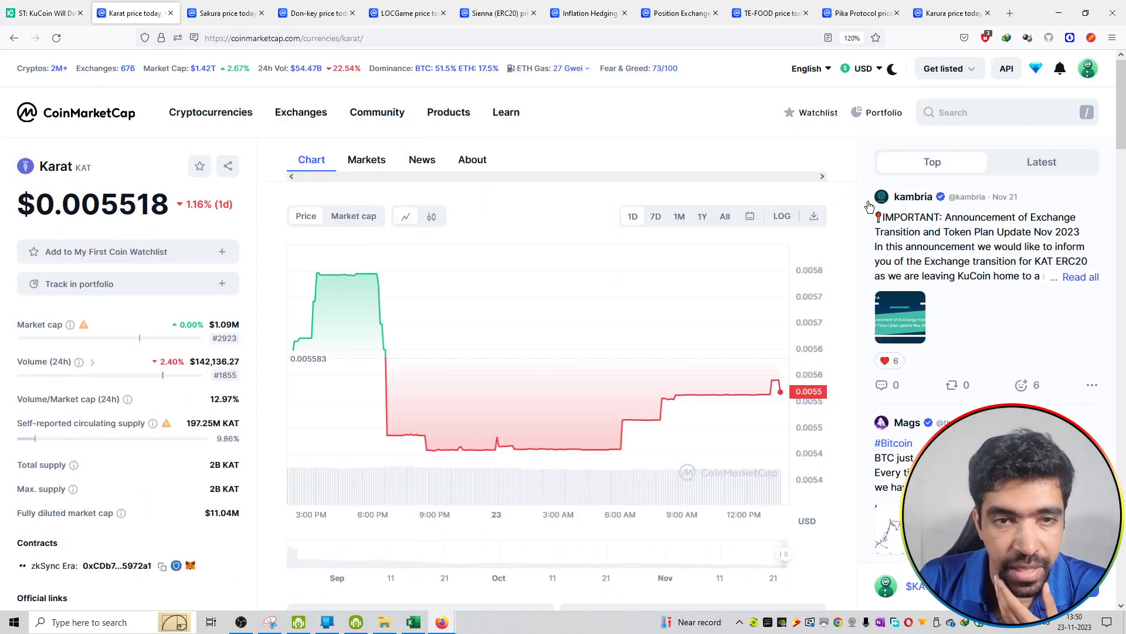
Show the Markets listings for Karat and then Sakura on their CoinMarketCap pages
left_click(366, 158)
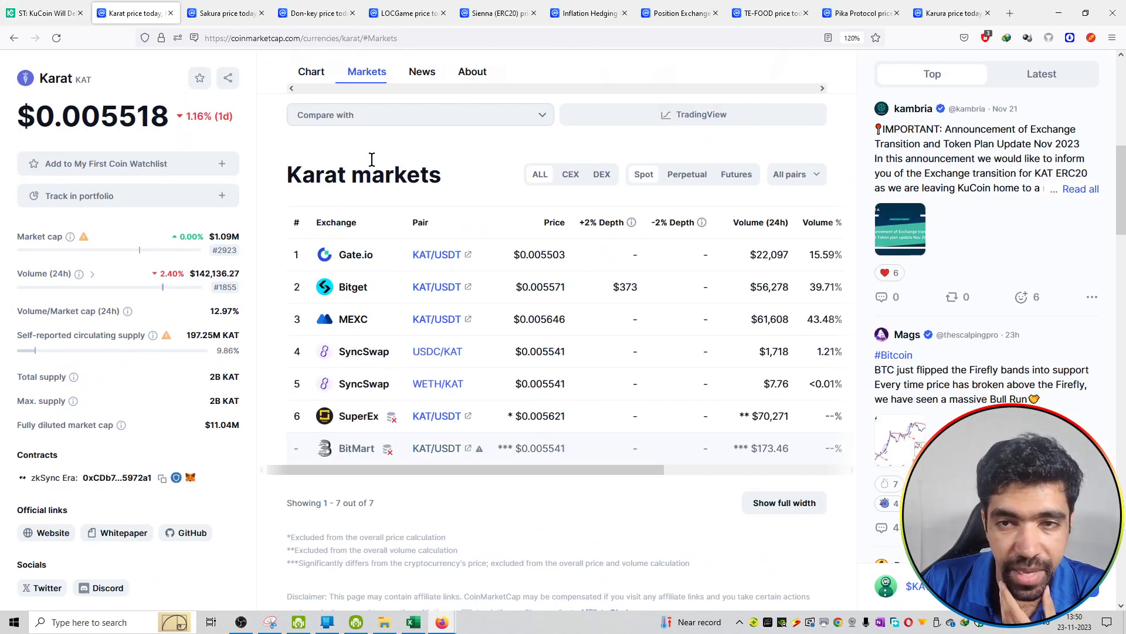
scroll("down", 3)
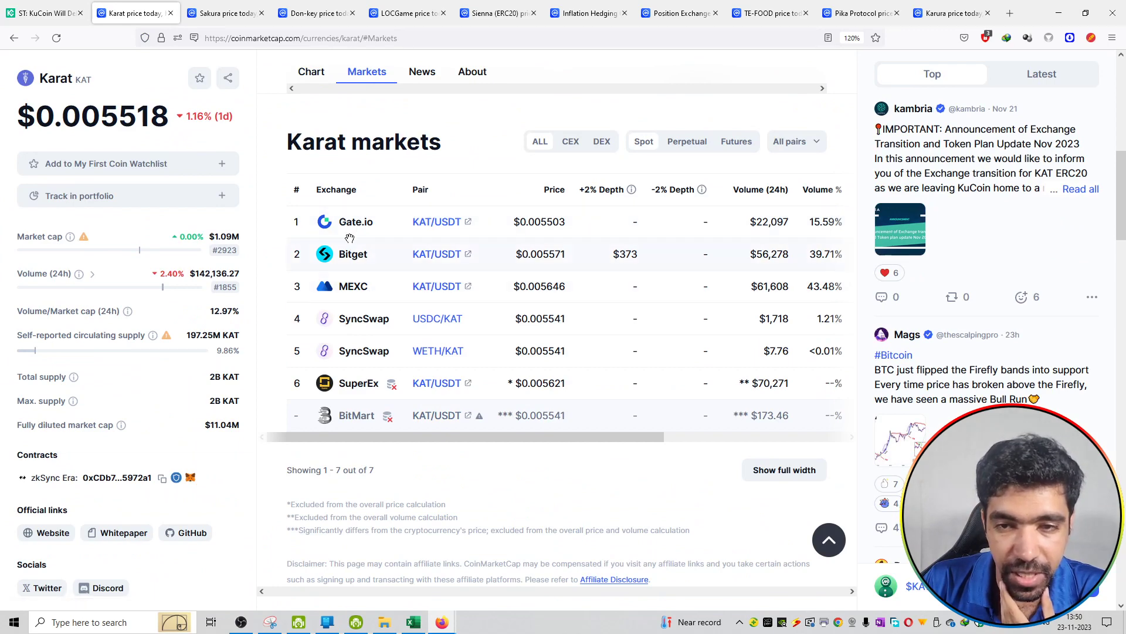
left_click(225, 13)
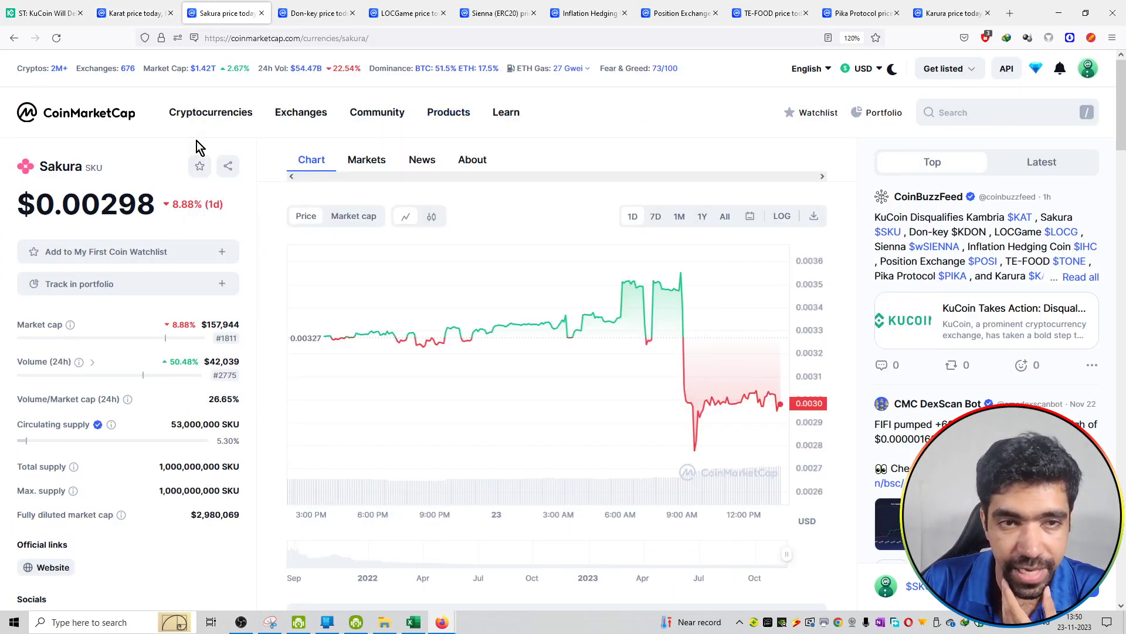
left_click(366, 160)
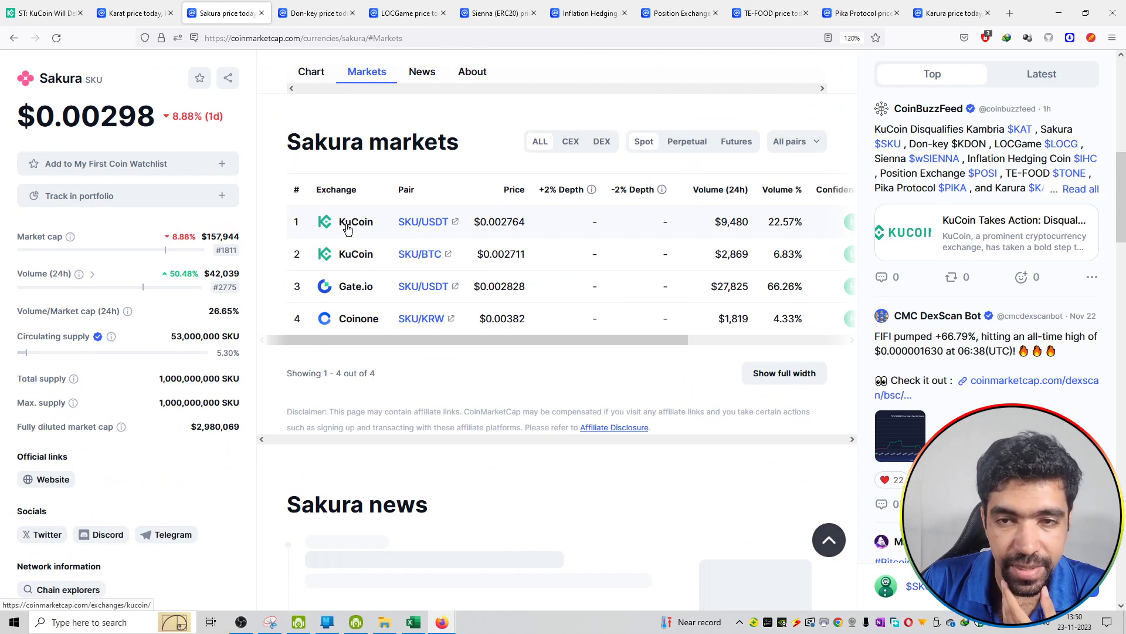
Show Don-key's Markets listings (KuCoin, PancakeSwap v2), then move to the LOCGame page
left_click(315, 13)
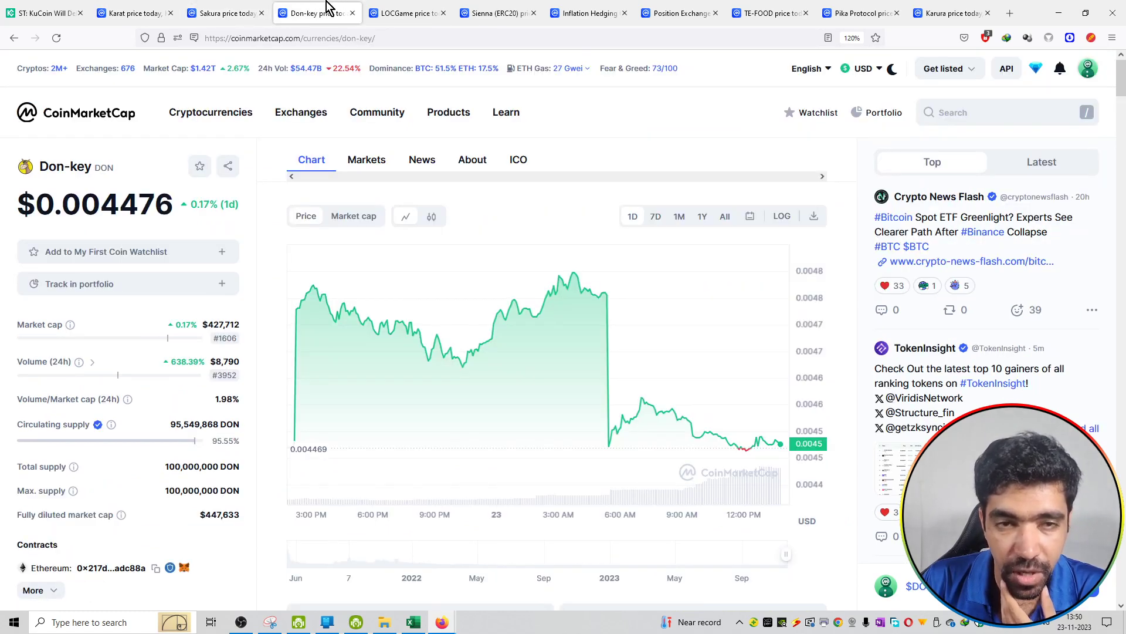
left_click(366, 160)
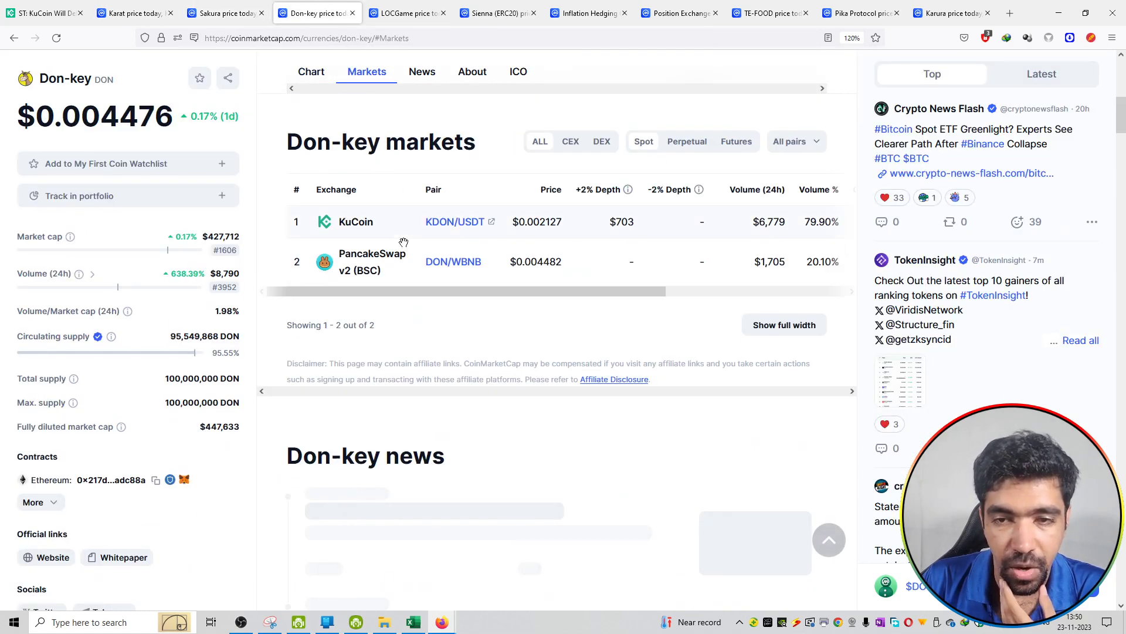
left_click(400, 13)
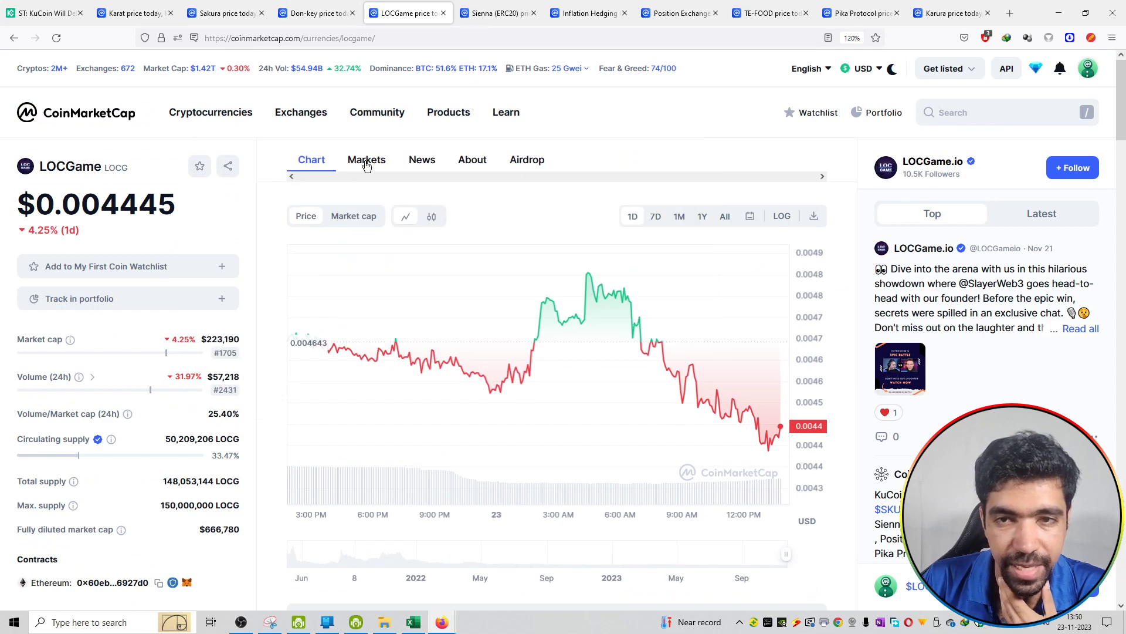
Show the Markets listings for Sienna (ERC20) and Inflation Hedging Coin, then move to Position Exchange
left_click(493, 13)
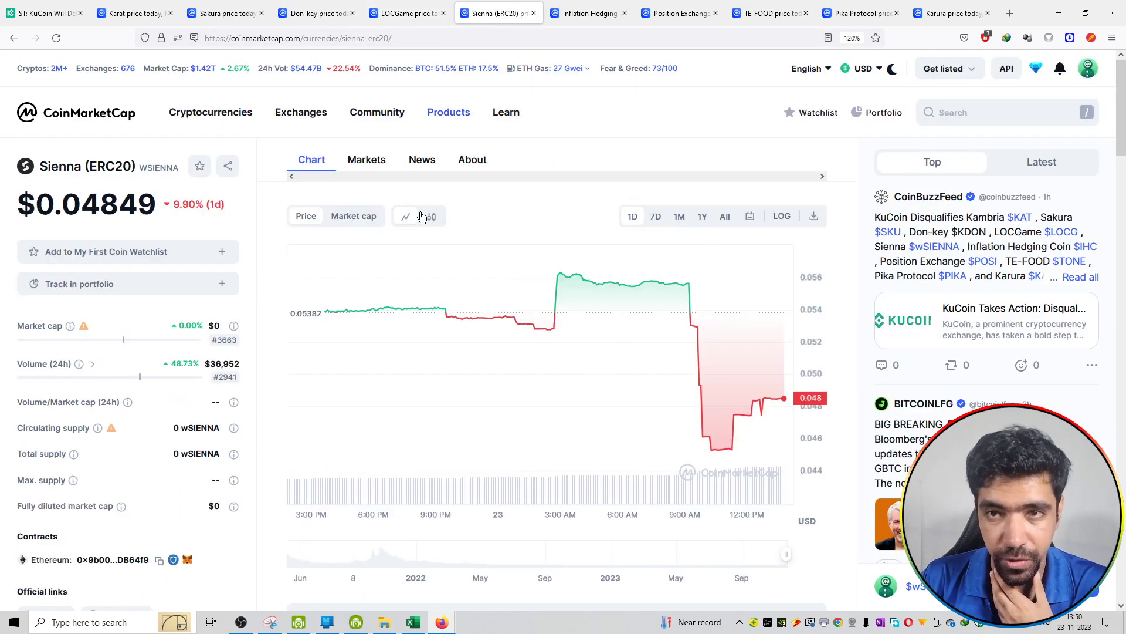
left_click(366, 159)
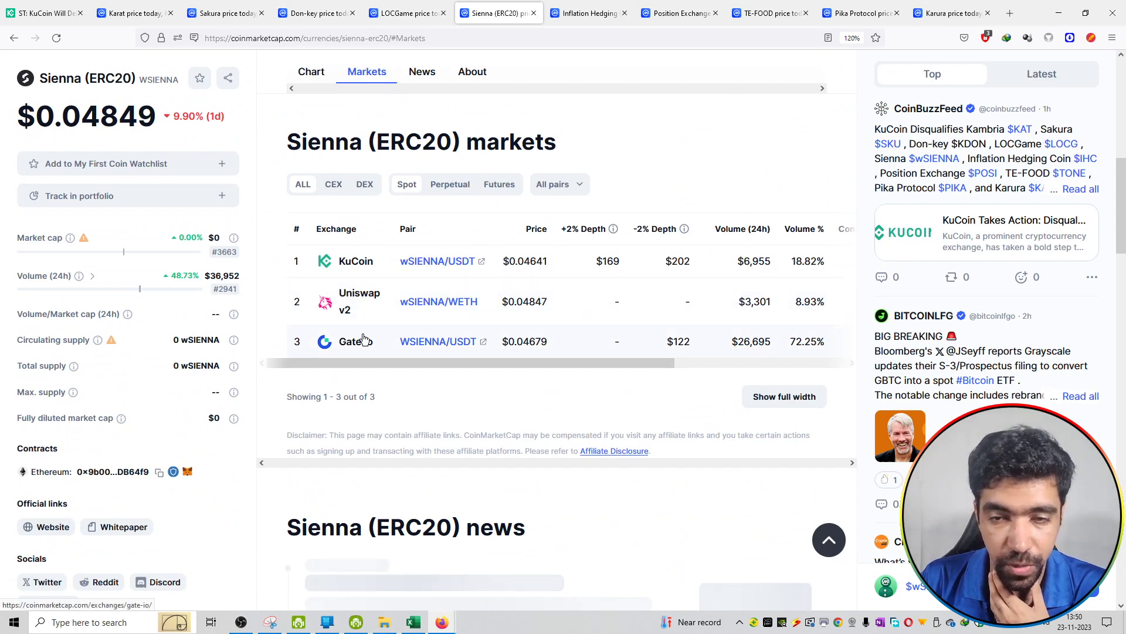
left_click(587, 13)
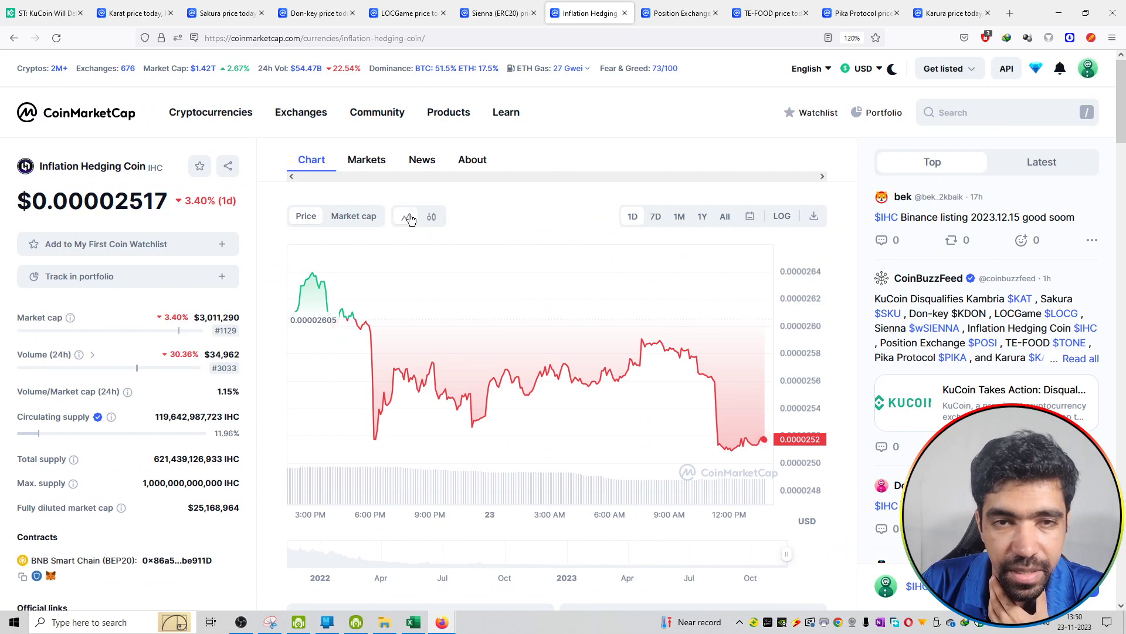
left_click(366, 159)
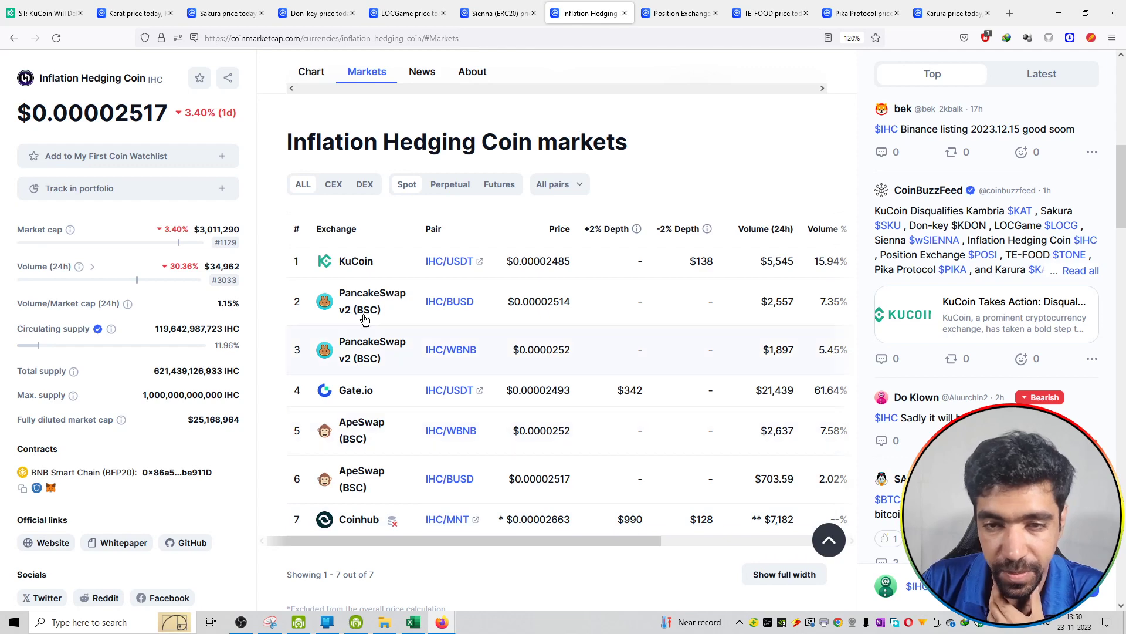
mouse_move(717, 118)
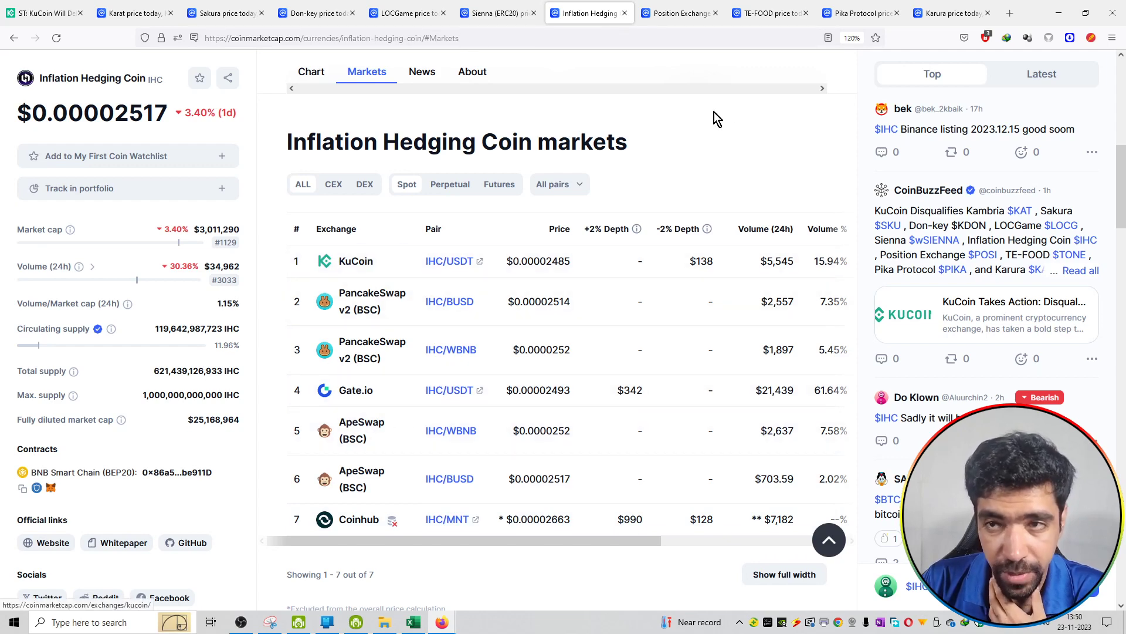
left_click(677, 13)
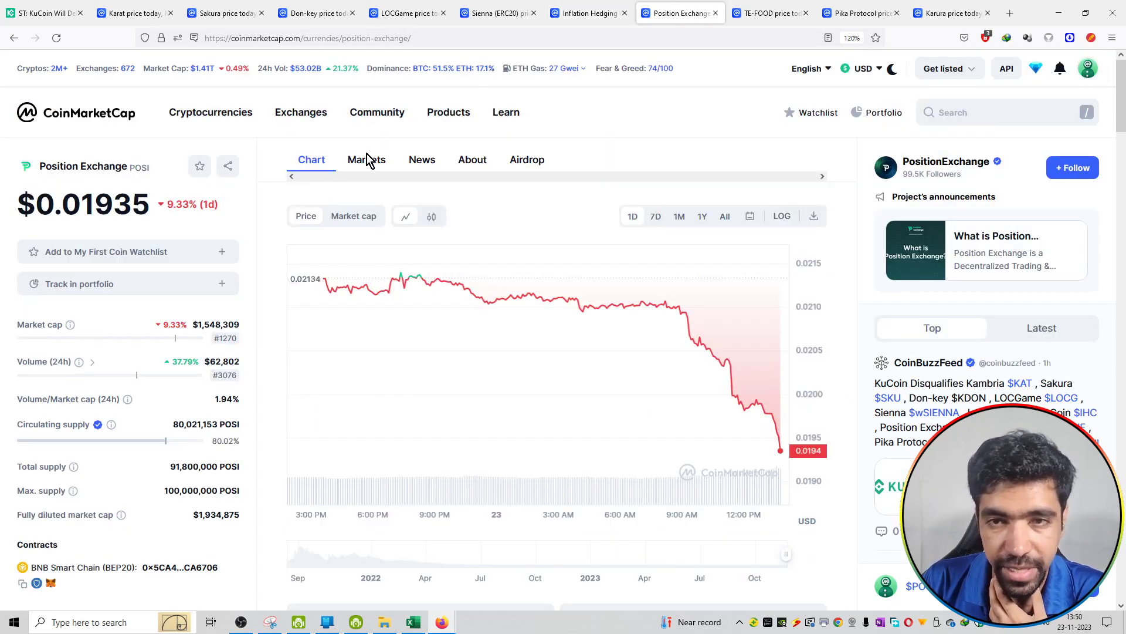
Show the Markets listings for Position Exchange, TE-FOOD and Pika Protocol
left_click(366, 160)
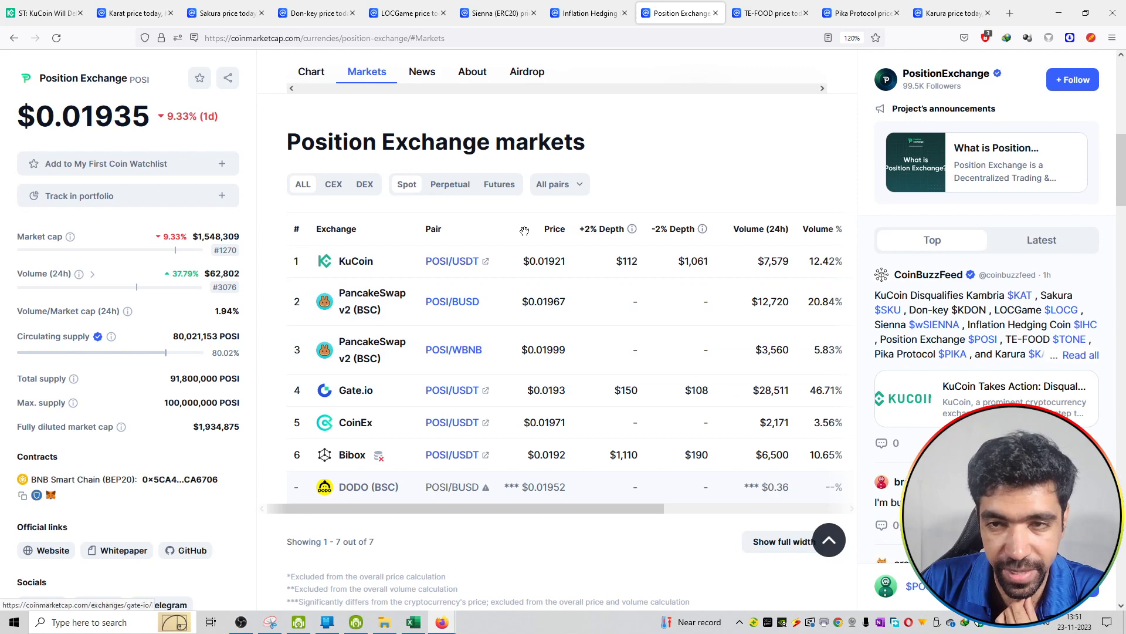
left_click(770, 12)
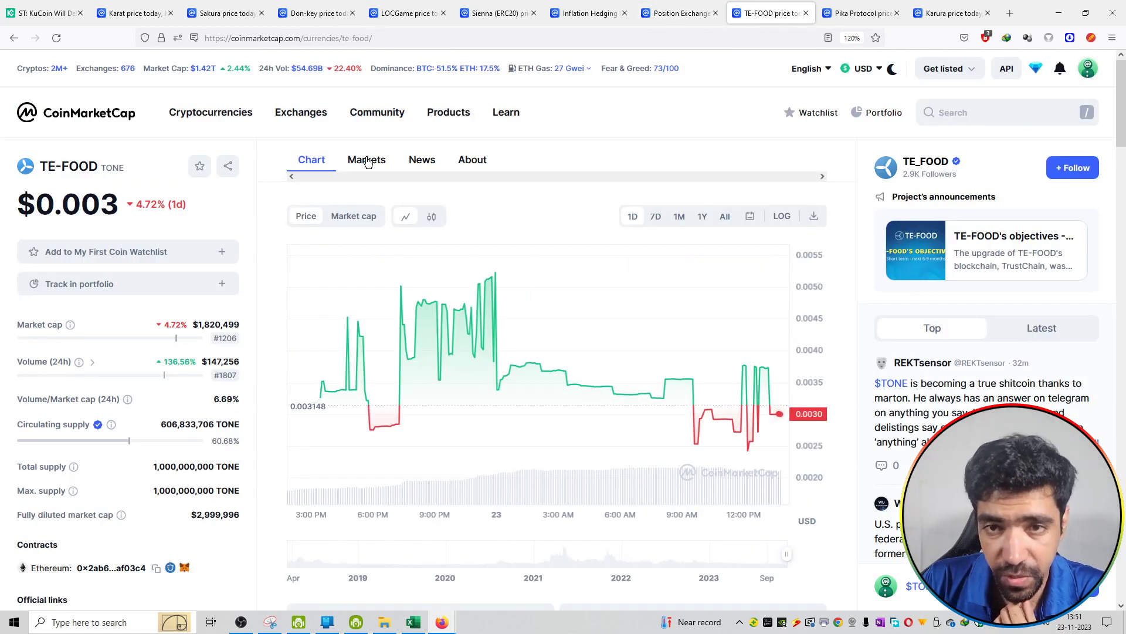
left_click(366, 160)
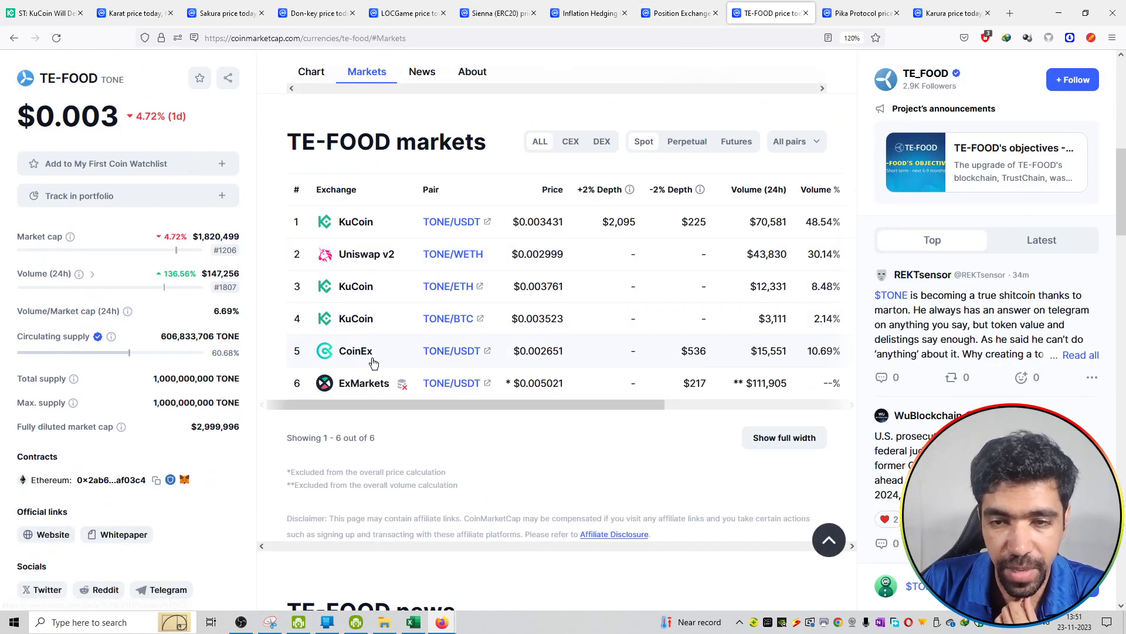
left_click(854, 13)
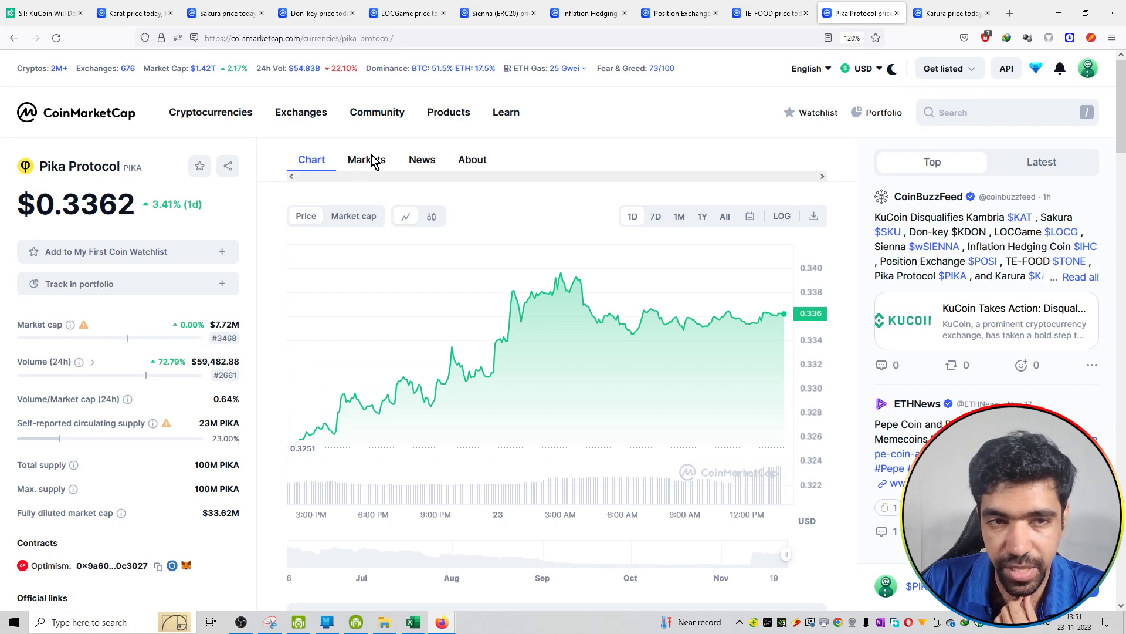
left_click(366, 159)
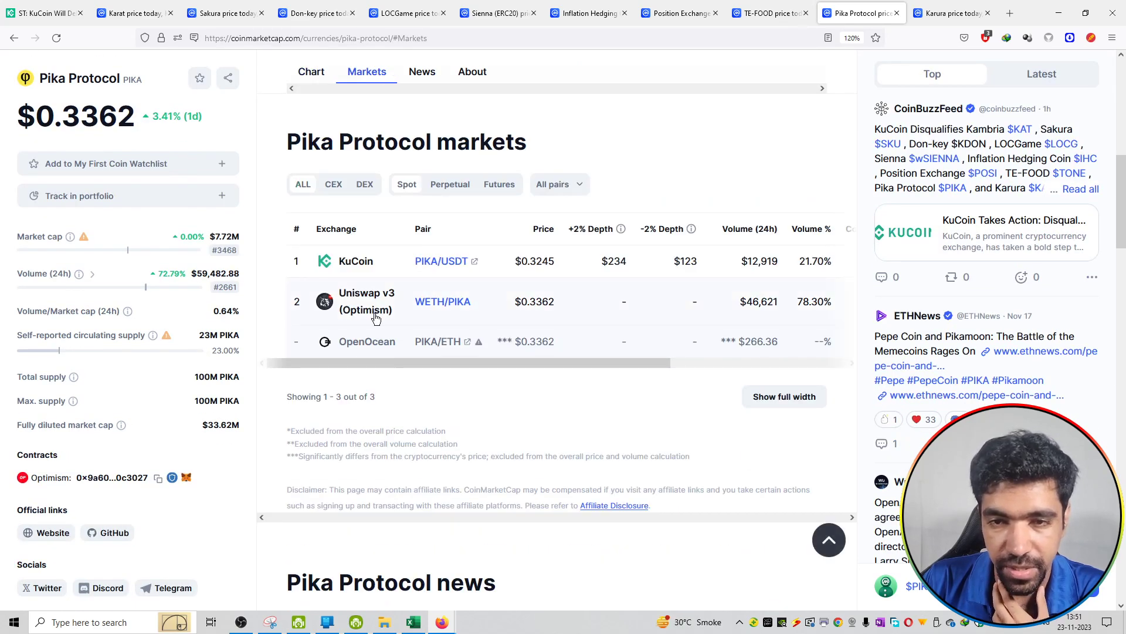
Show Karura's Markets listings, then return to the KuCoin delisting announcement
left_click(947, 13)
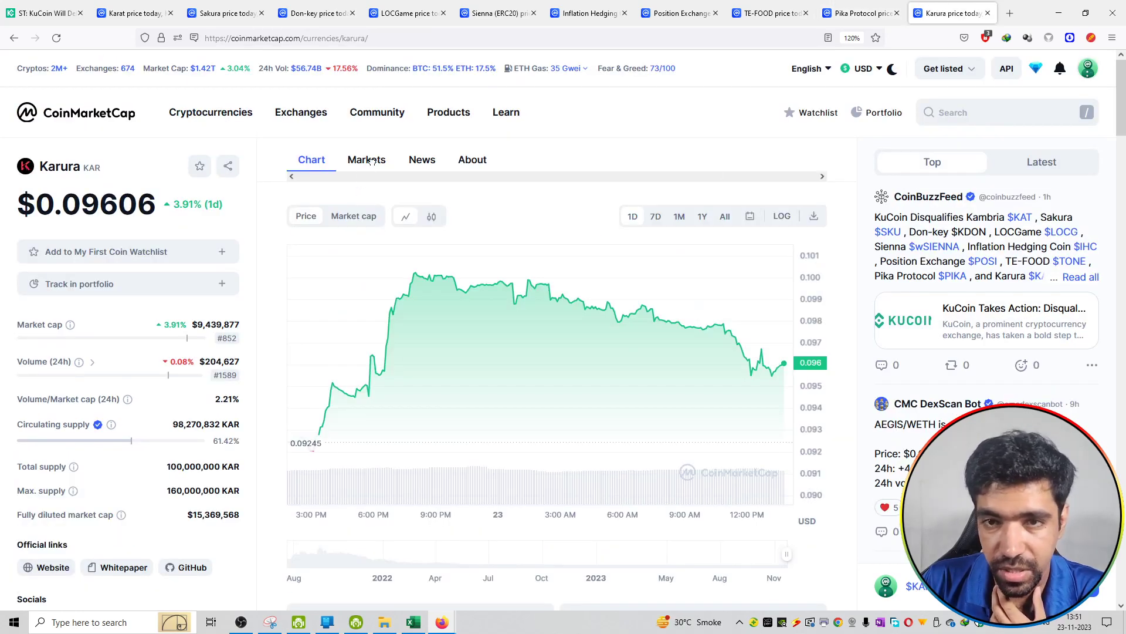
left_click(366, 159)
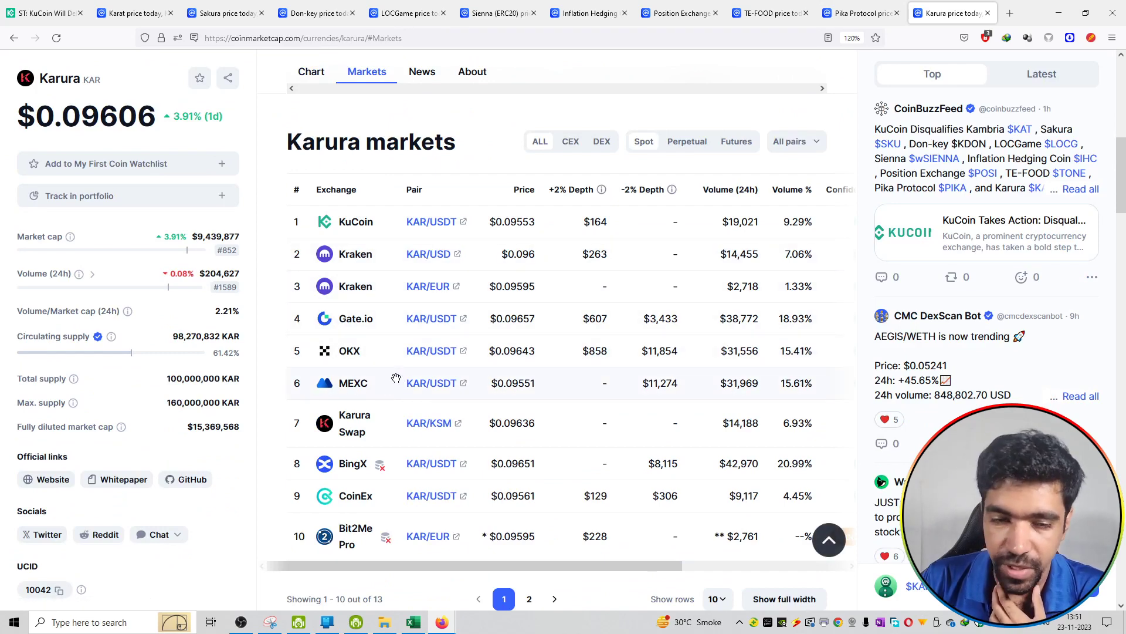
left_click(311, 71)
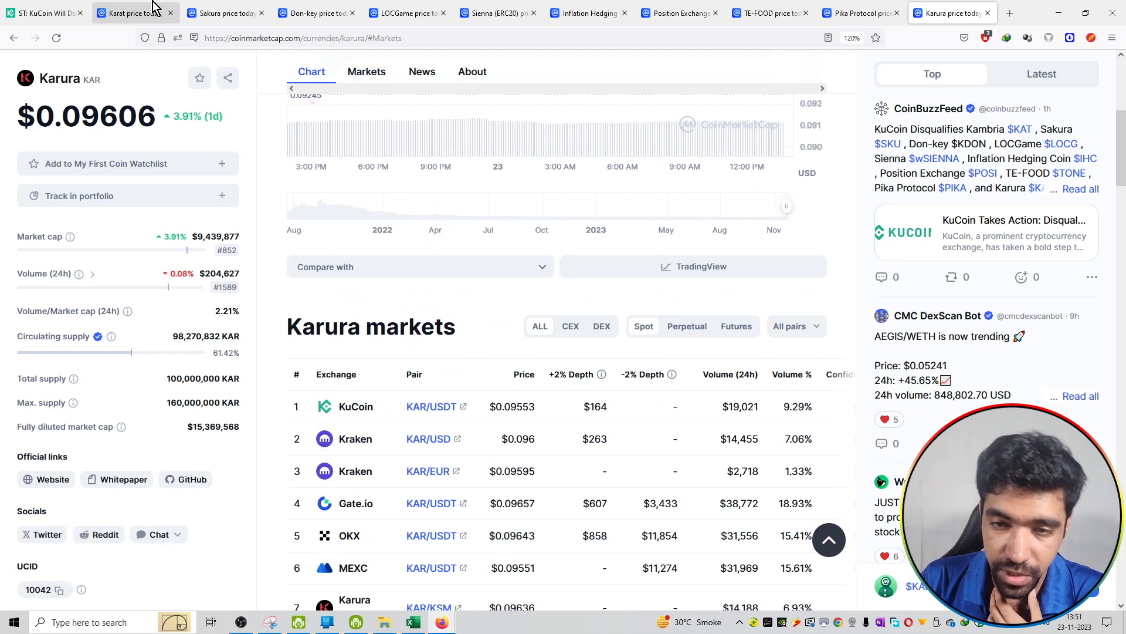
left_click(44, 13)
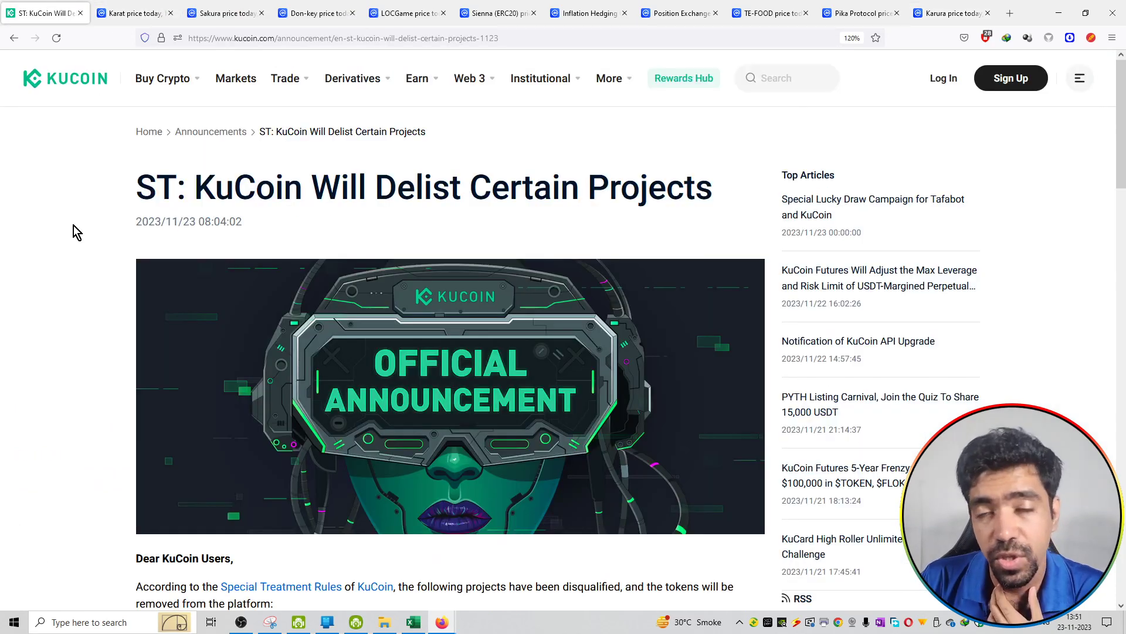